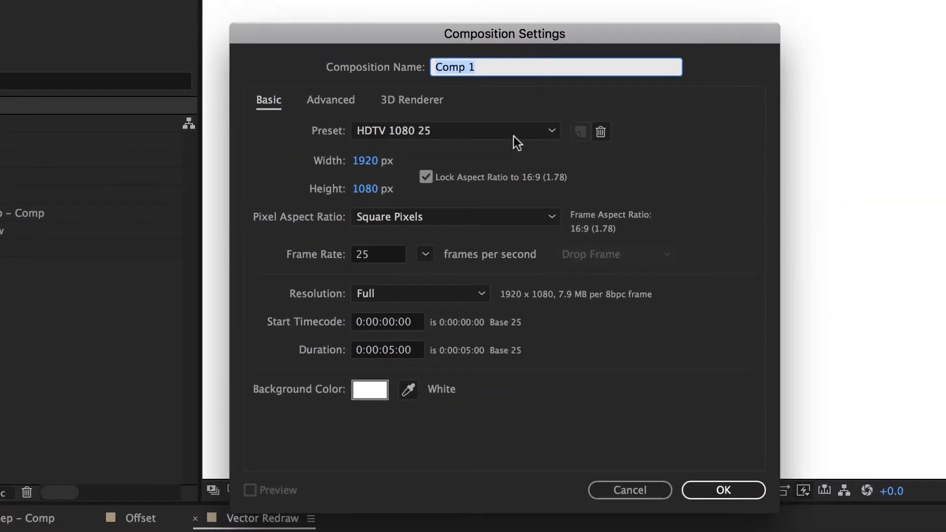
Step: Name the new composition 'Puppet Tool' and give it a light gray D5D5D5 background
{"action": "type", "text": "Puppet"}
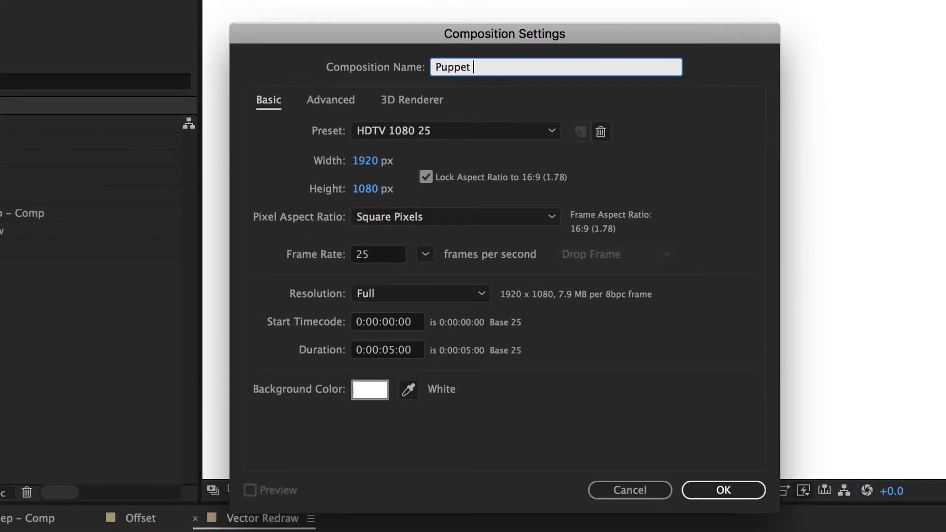
{"action": "type", "text": "Tool"}
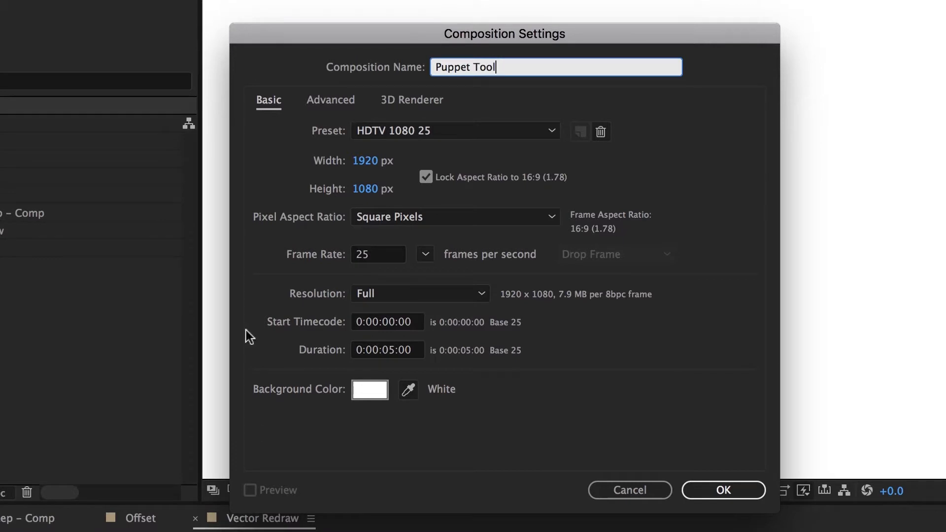
{"action": "left_click", "coordinate": [369, 389]}
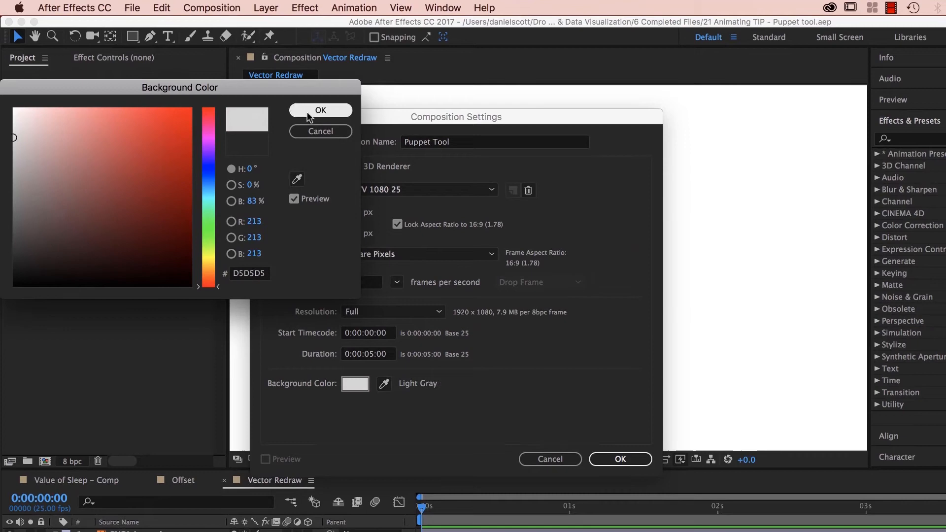
{"action": "left_click", "coordinate": [320, 110]}
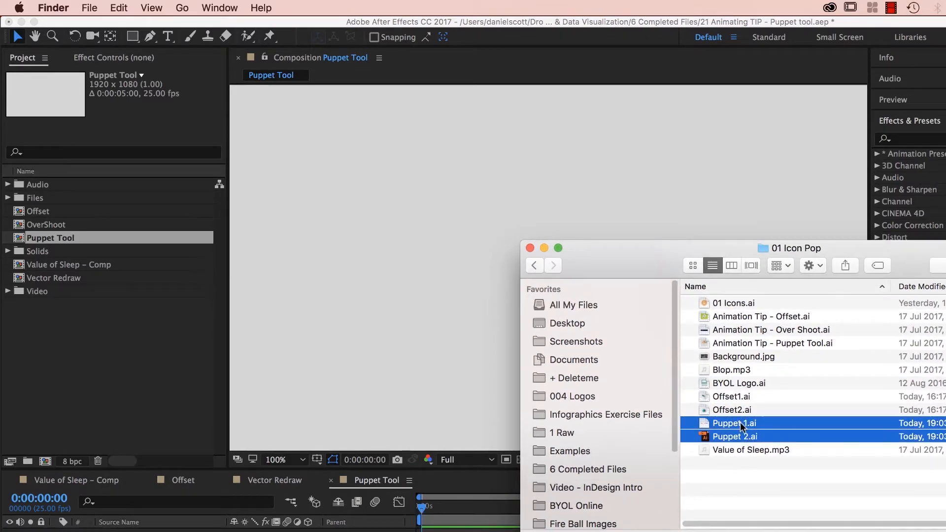
Step: Bring Puppet 1.ai and Puppet 2.ai into the timeline with Puppet 2.ai stacked on top
{"action": "left_click_drag", "start_coordinate": [734, 429], "coordinate": [401, 250]}
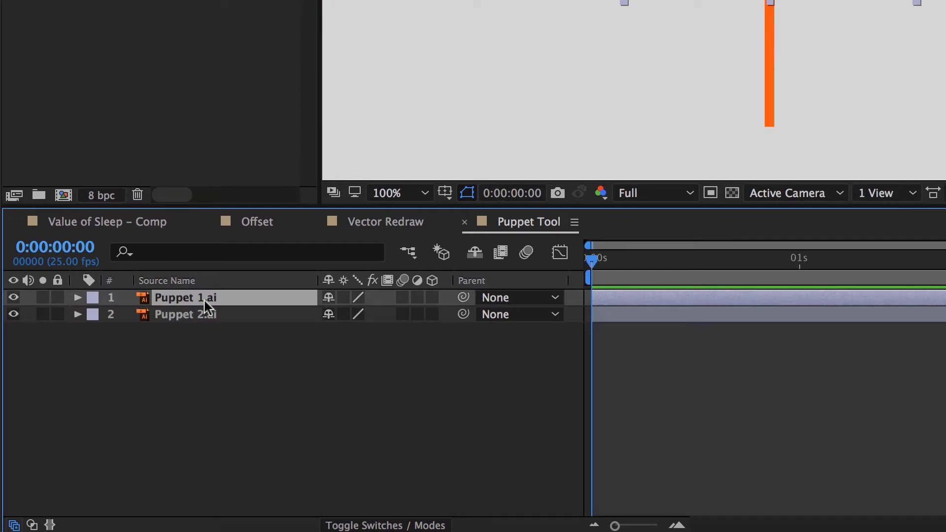
{"action": "left_click_drag", "start_coordinate": [185, 297], "coordinate": [185, 314]}
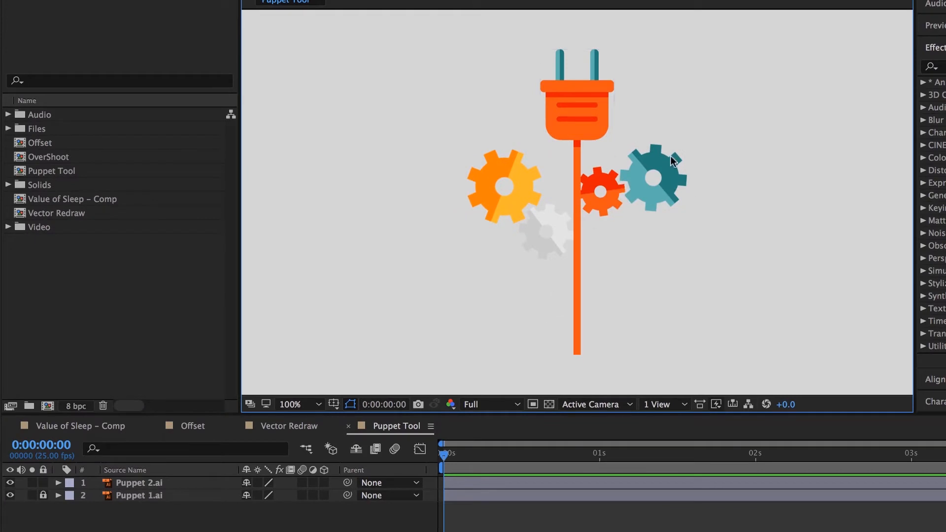
{"action": "mouse_move", "coordinate": [192, 471]}
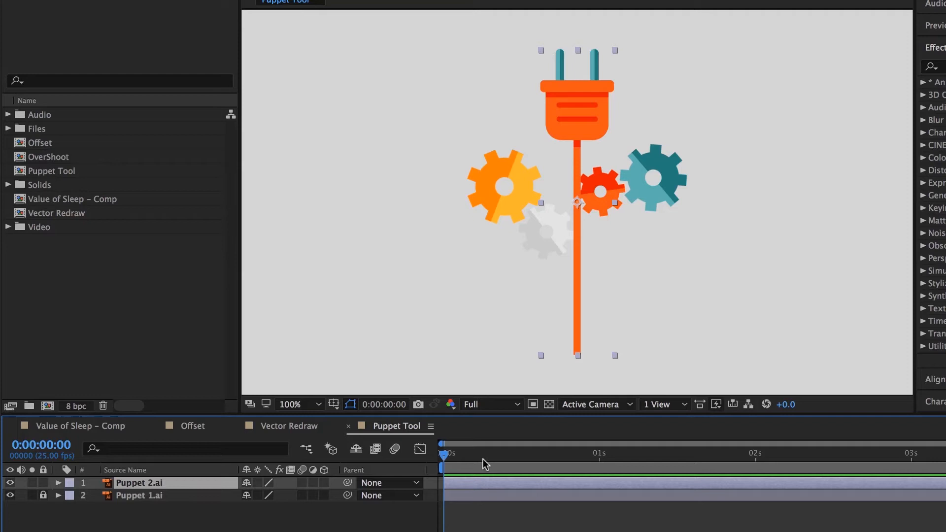
{"action": "mouse_move", "coordinate": [546, 340]}
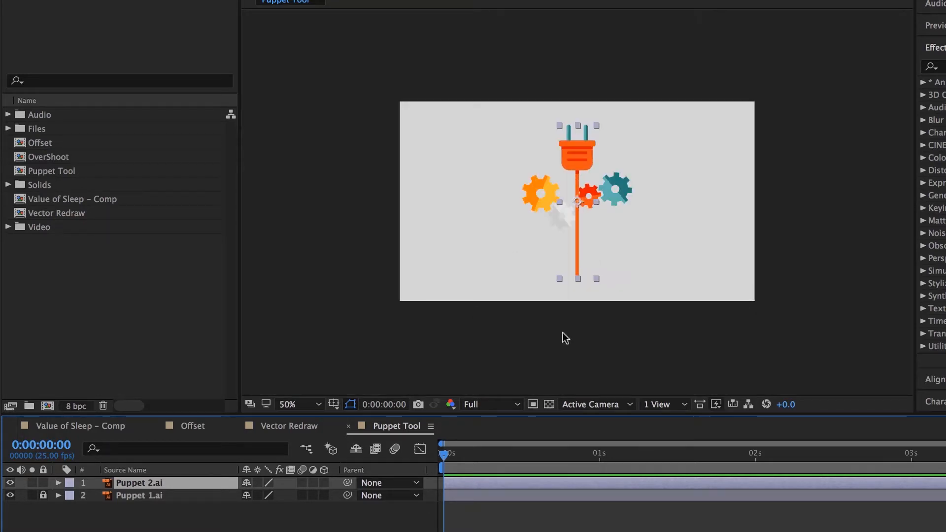
{"action": "mouse_move", "coordinate": [480, 460]}
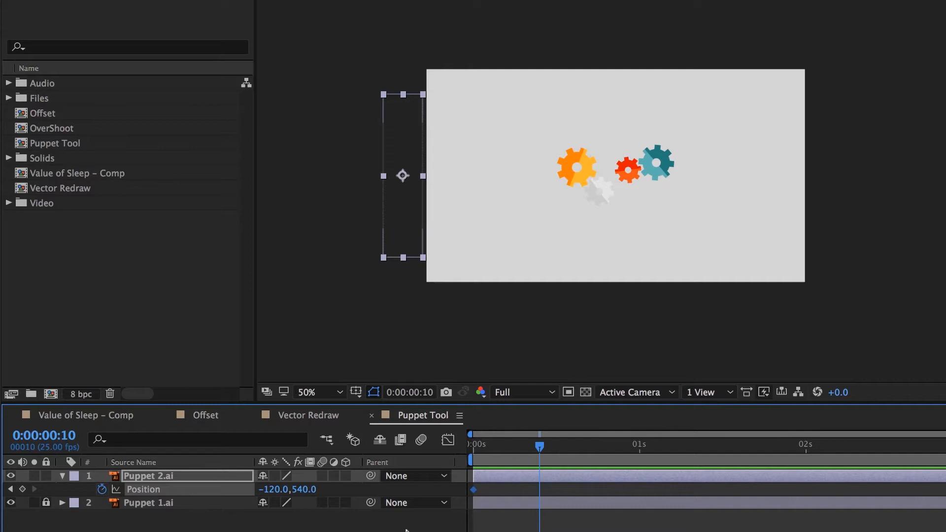
{"action": "mouse_move", "coordinate": [410, 132]}
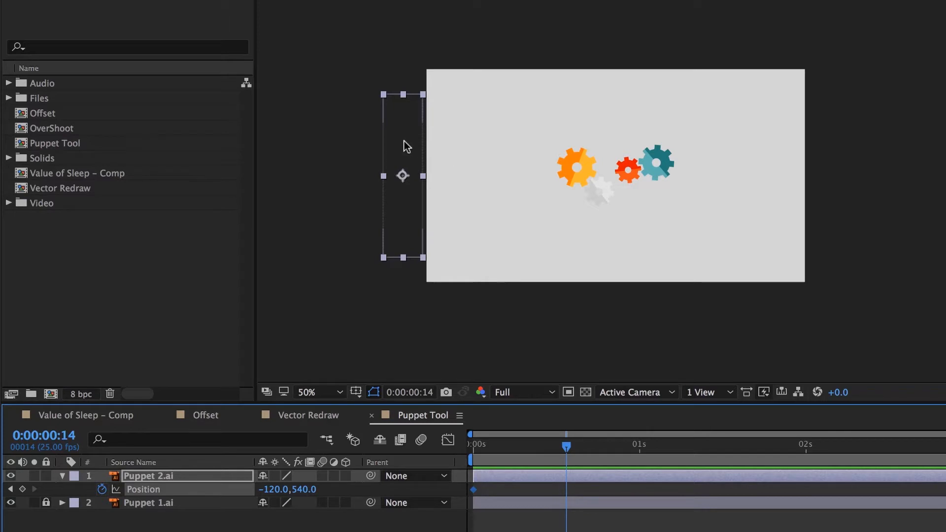
Step: At frame 14, move the plug from -120,540 off the left edge to the frame centre
{"action": "left_click_drag", "start_coordinate": [402, 175], "coordinate": [608, 175]}
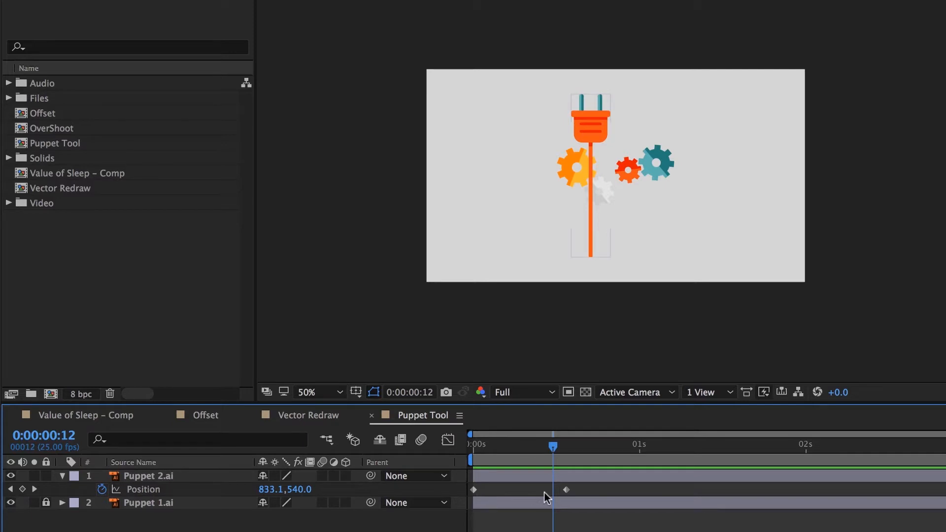
Step: Give the plug's landing Position keyframe 75% incoming influence via Keyframe Velocity
{"action": "left_click", "coordinate": [148, 476]}
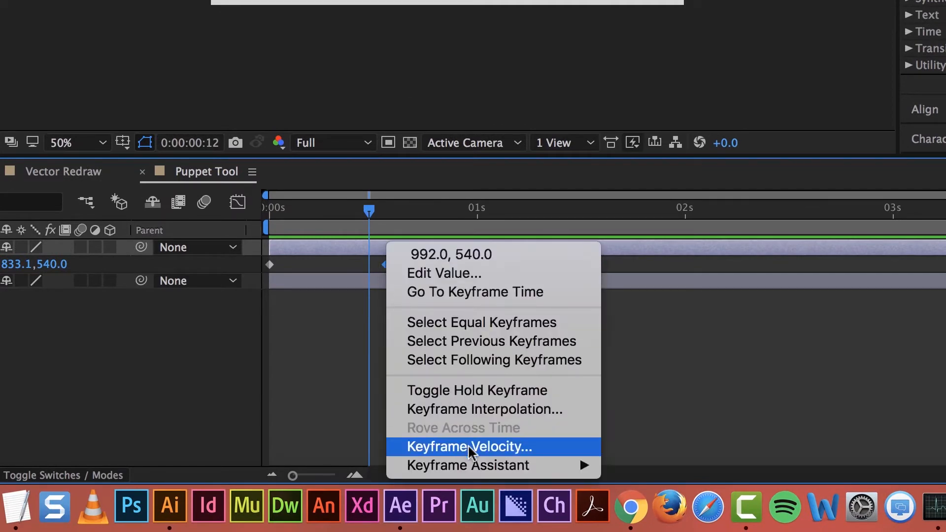
{"action": "left_click", "coordinate": [469, 446]}
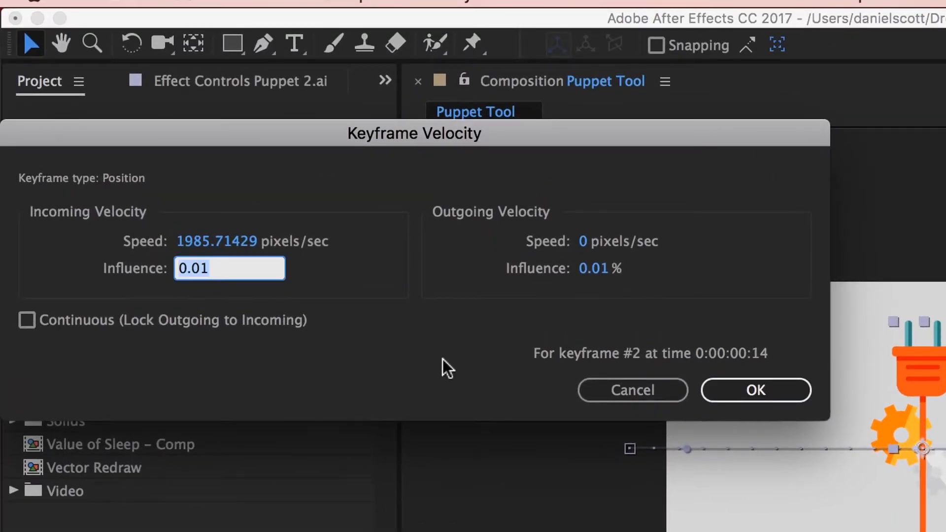
{"action": "type", "text": "75"}
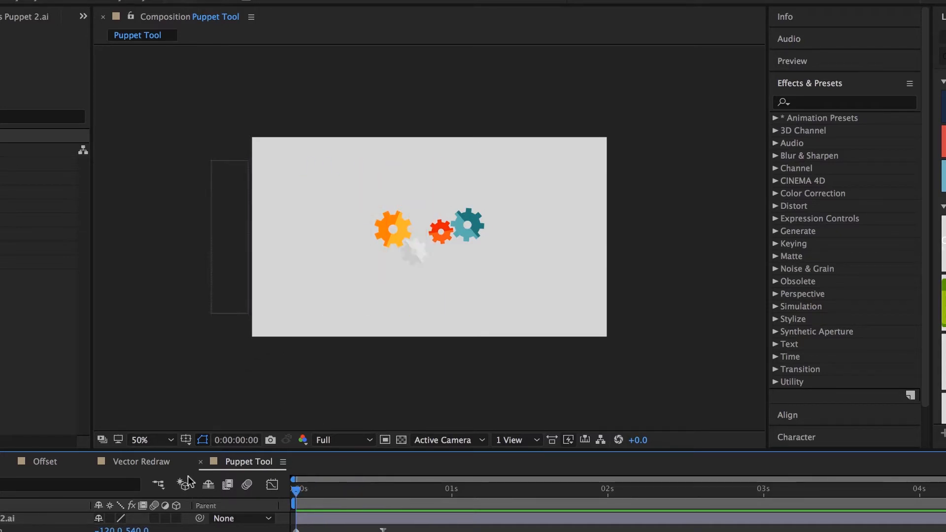
Step: At one second, use the Puppet Pin Tool to pin the plug's cord
{"action": "left_click", "coordinate": [451, 489]}
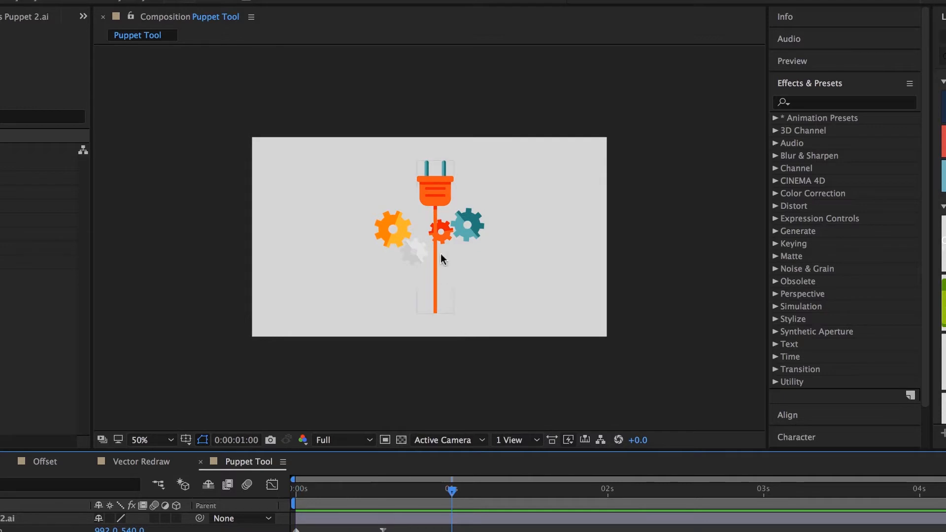
{"action": "mouse_move", "coordinate": [410, 497]}
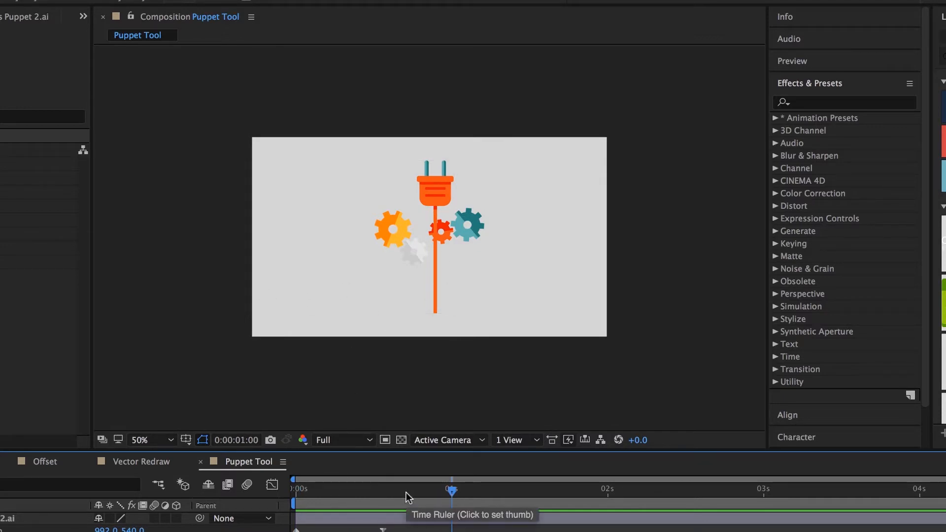
{"action": "mouse_move", "coordinate": [421, 499]}
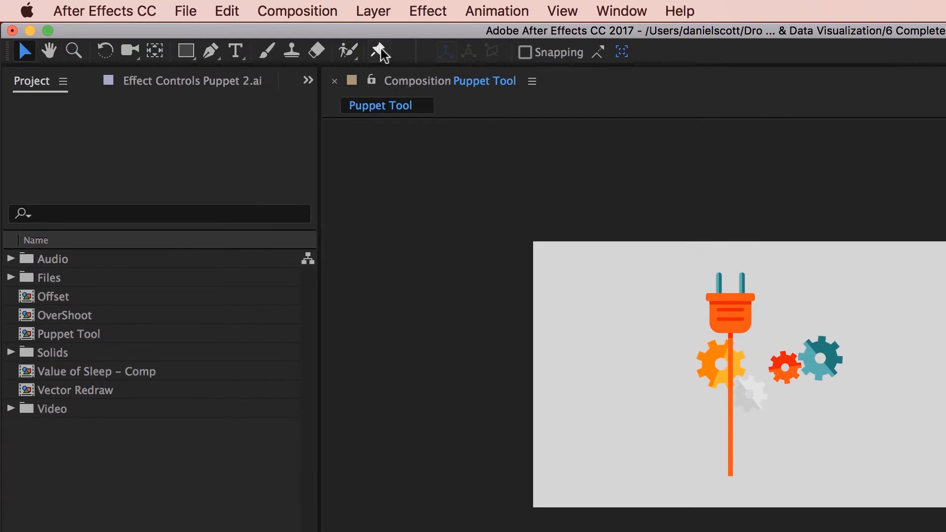
{"action": "left_click", "coordinate": [379, 50]}
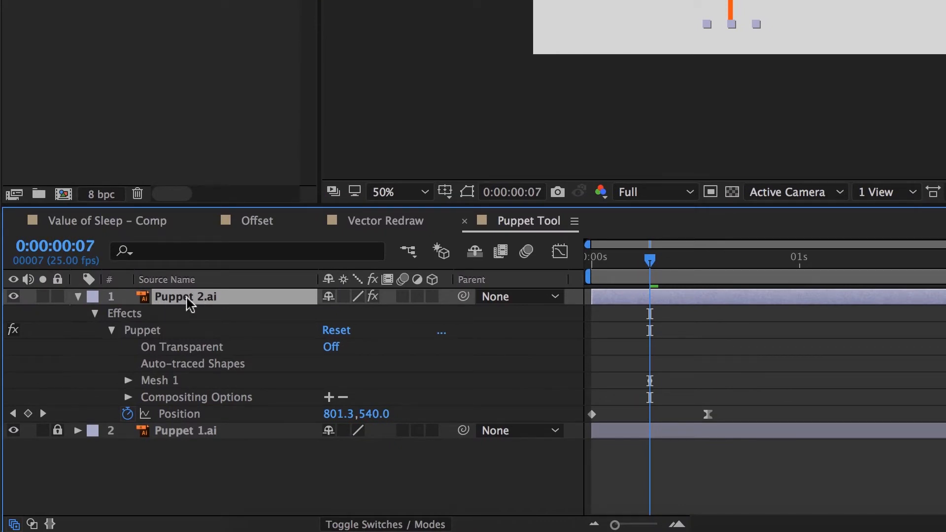
Step: At frame 0, drag the cord's pins back so the cord trails behind the plug
{"action": "left_click", "coordinate": [128, 379]}
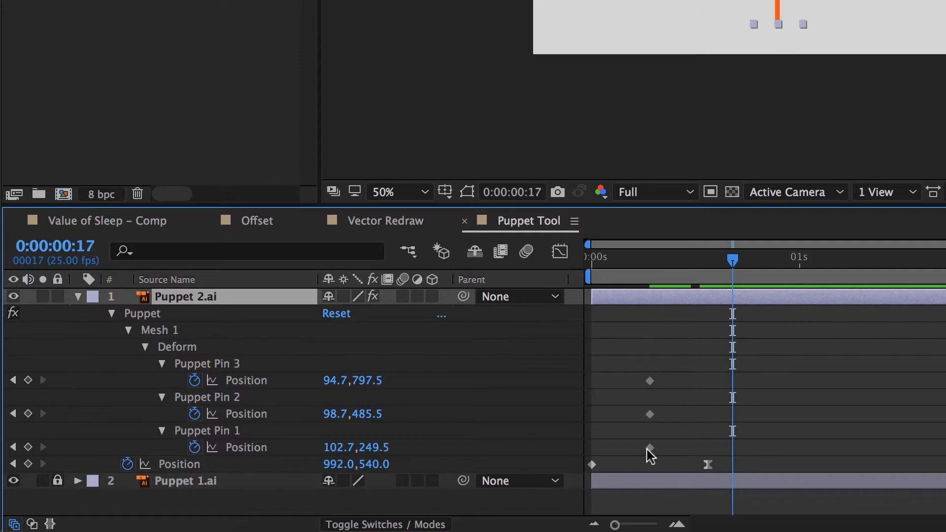
{"action": "mouse_move", "coordinate": [671, 371]}
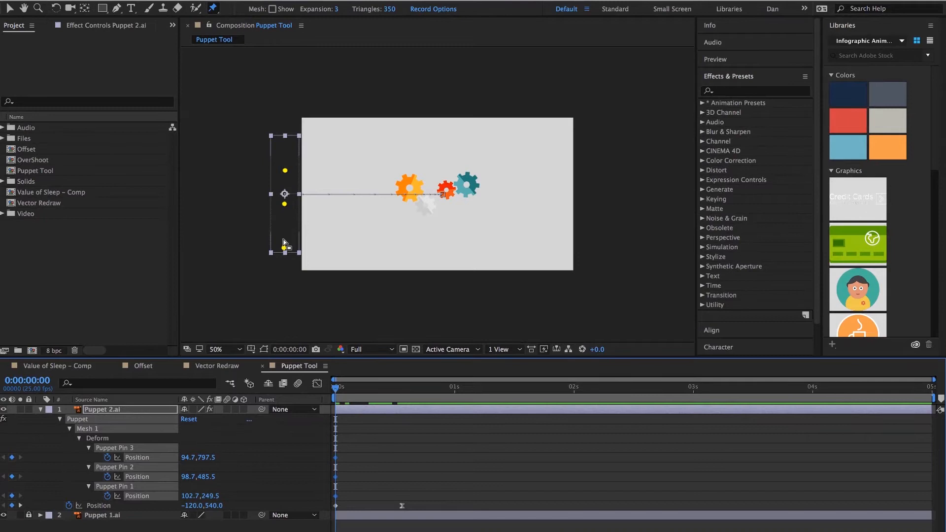
{"action": "mouse_move", "coordinate": [268, 227]}
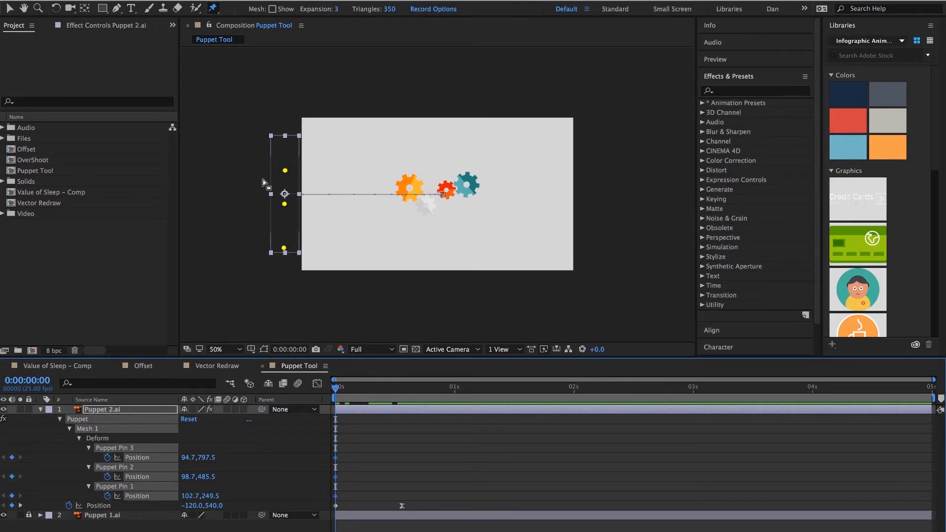
{"action": "left_click_drag", "start_coordinate": [284, 193], "coordinate": [262, 246]}
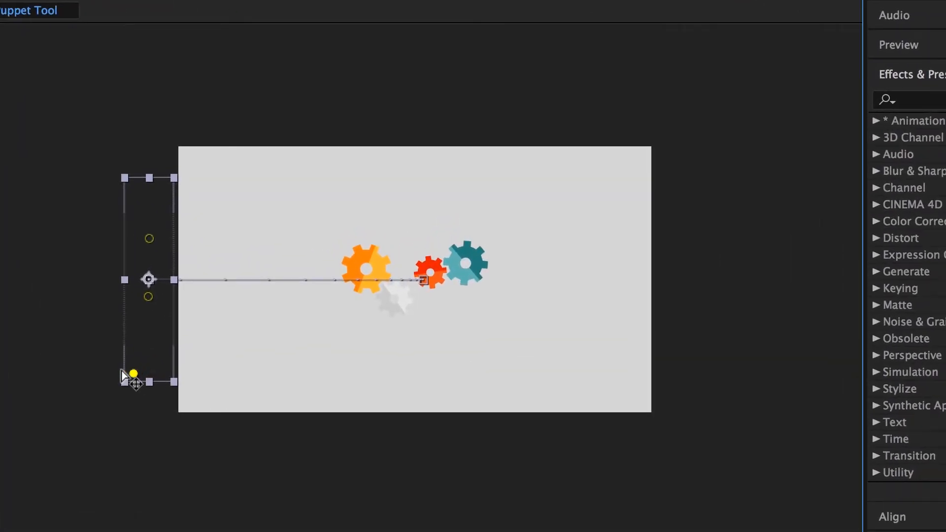
{"action": "left_click_drag", "start_coordinate": [133, 374], "coordinate": [136, 300]}
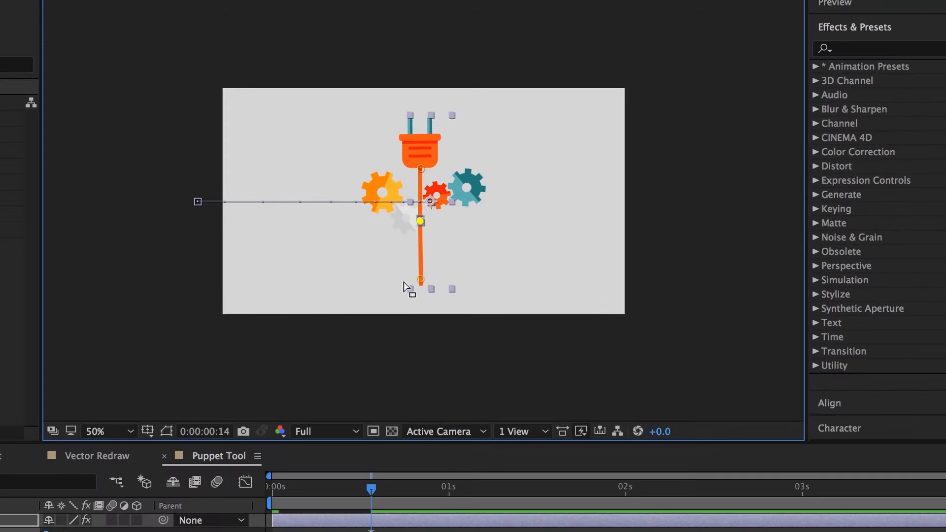
Step: After the landing, swing Puppet Pins 2 and 3 left and right so the cord flops then straightens
{"action": "left_click_drag", "start_coordinate": [370, 488], "coordinate": [270, 488]}
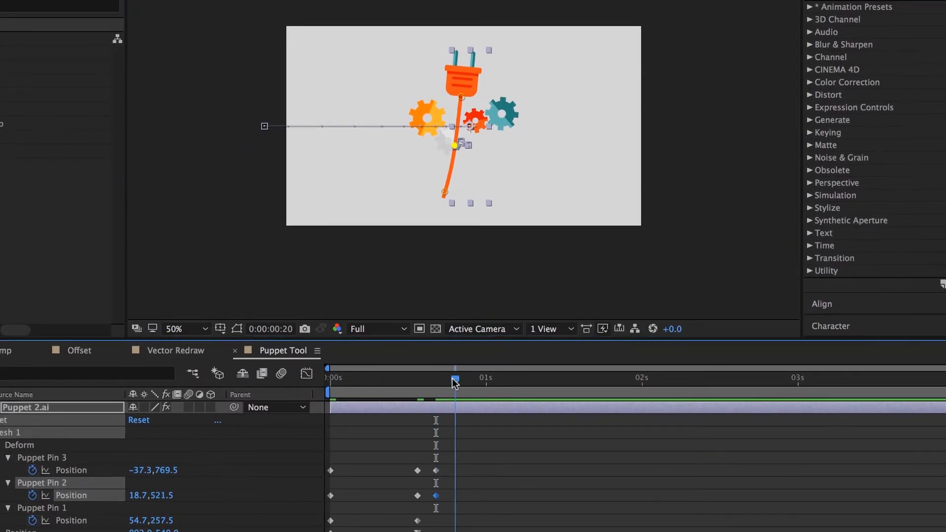
{"action": "left_click_drag", "start_coordinate": [454, 193], "coordinate": [461, 193]}
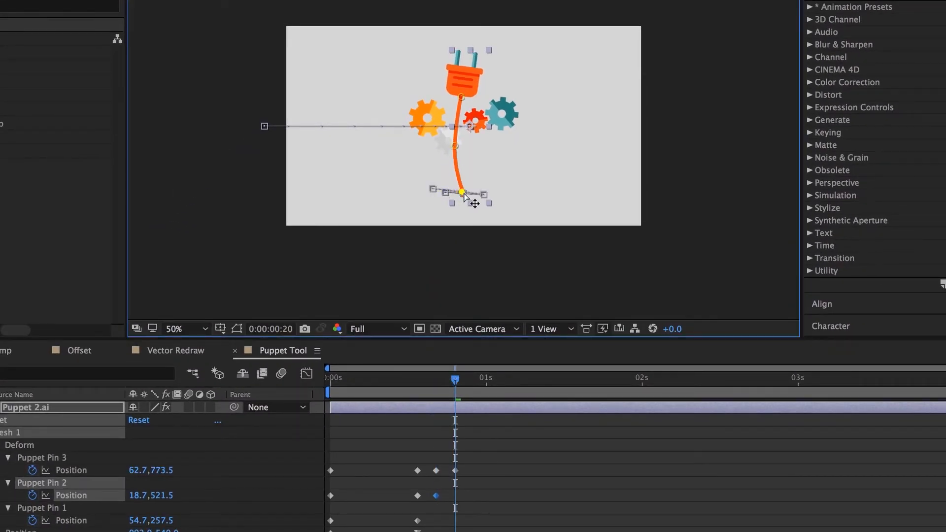
{"action": "left_click_drag", "start_coordinate": [461, 193], "coordinate": [461, 147]}
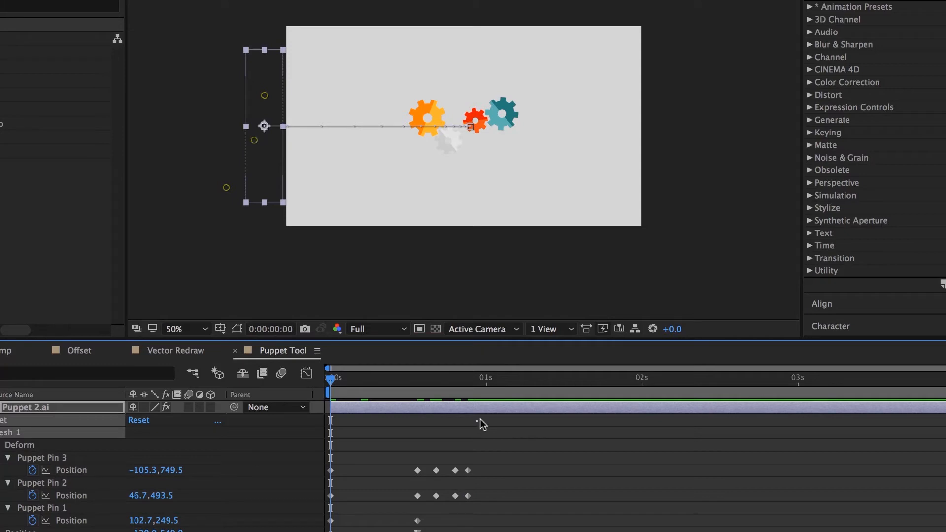
{"action": "mouse_move", "coordinate": [481, 422]}
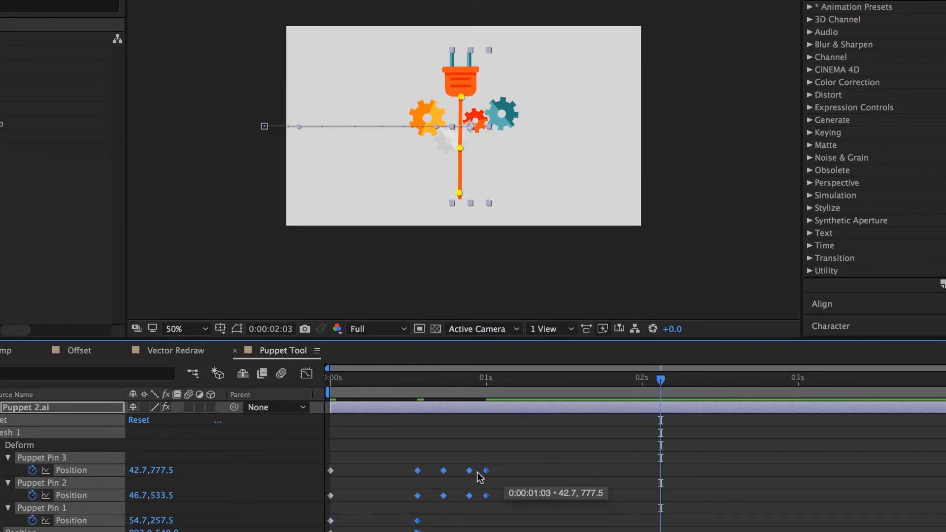
Step: Drag the pins' wobble keyframes earlier so the flop fits right after the landing
{"action": "left_click", "coordinate": [392, 378]}
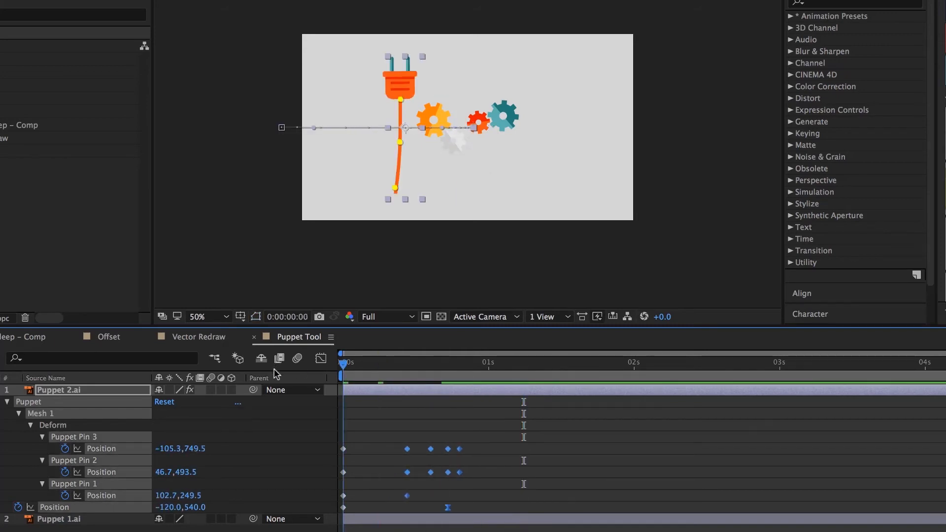
Step: Spread the pins' wobble keyframes apart so the flop ends around 1.2 seconds
{"action": "left_click", "coordinate": [560, 361]}
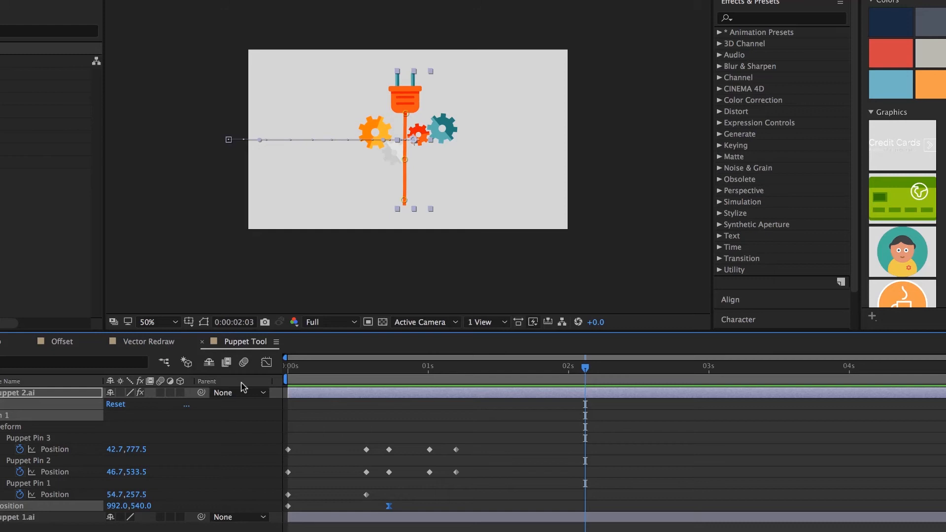
{"action": "left_click", "coordinate": [372, 369]}
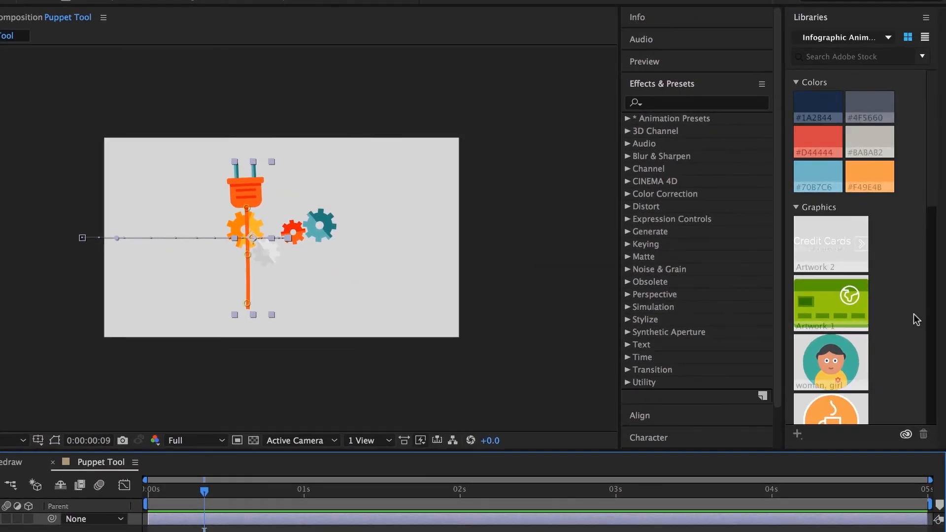
{"action": "mouse_move", "coordinate": [831, 361]}
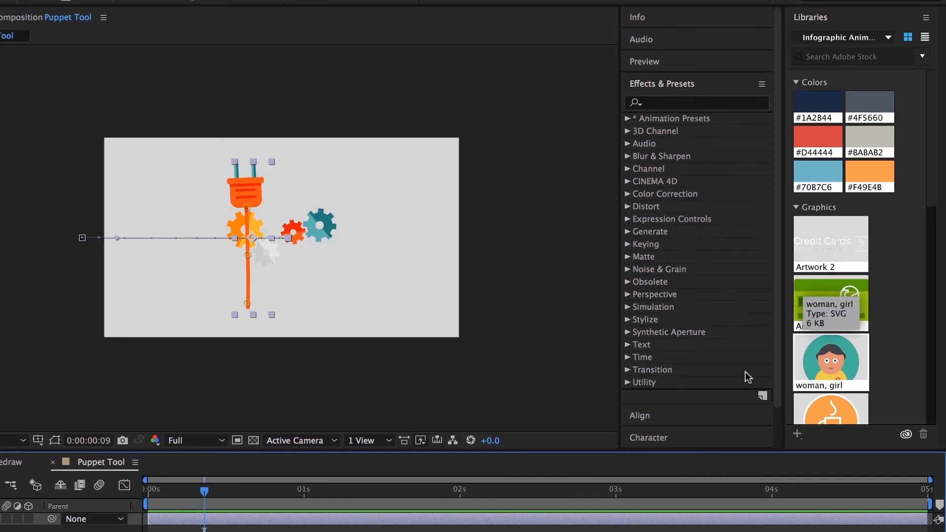